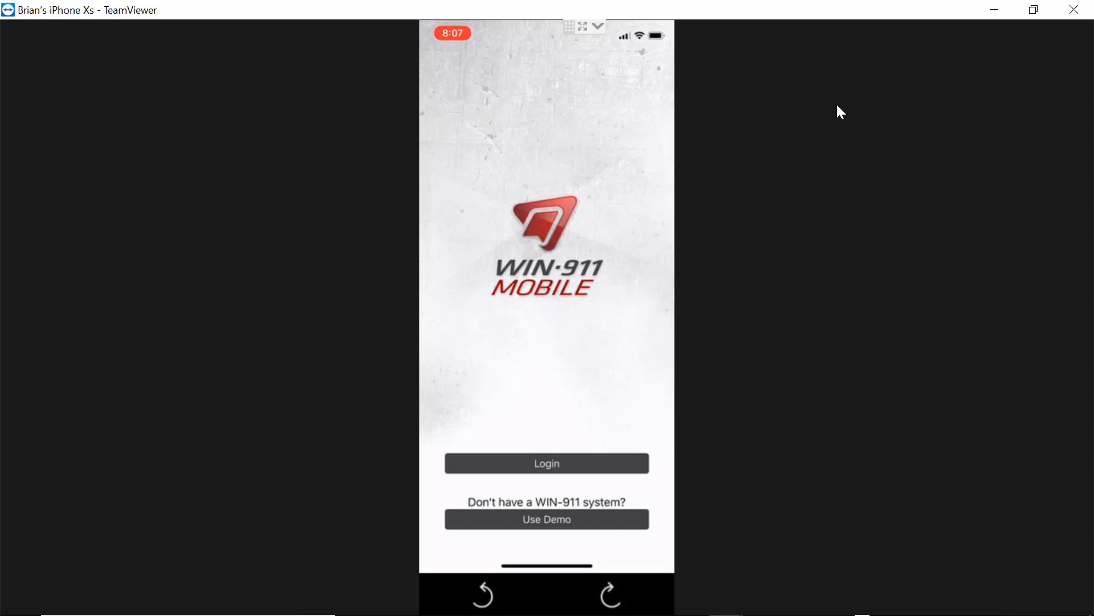
# Start a demo session and acknowledge the notice to reach the three active alarms
pyautogui.click(546, 463)
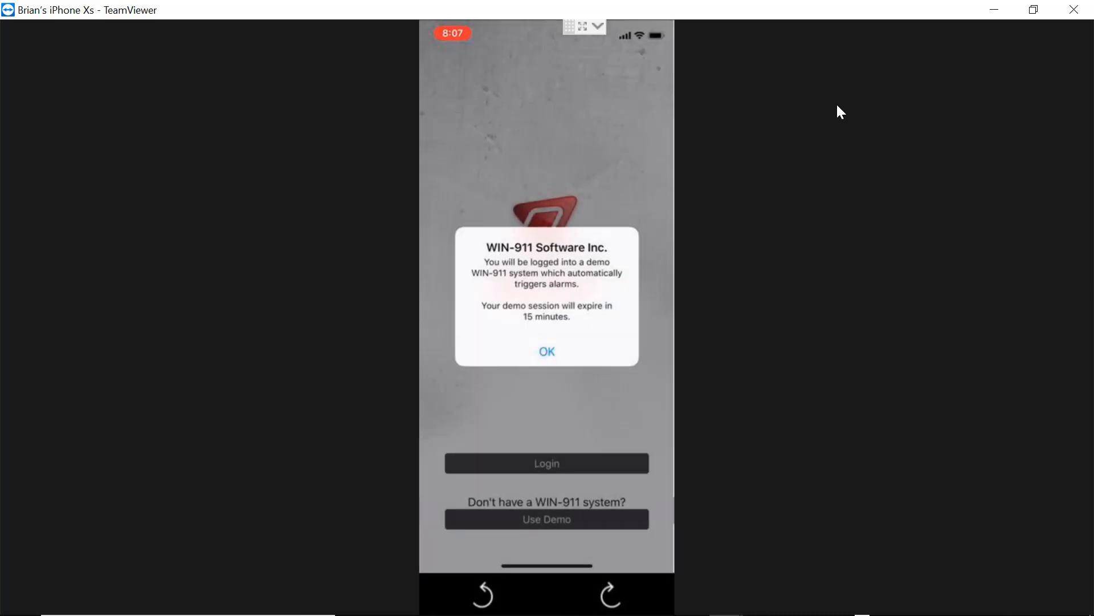
pyautogui.click(546, 352)
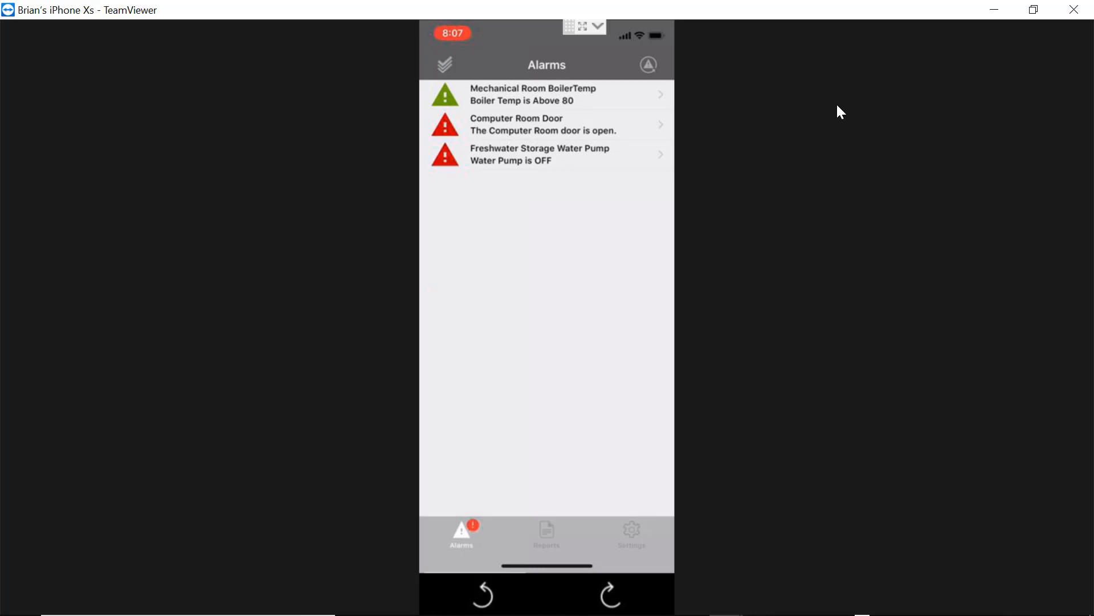
# Review the Freshwater Storage Water Pump alarm's events, then go to Settings
pyautogui.click(546, 154)
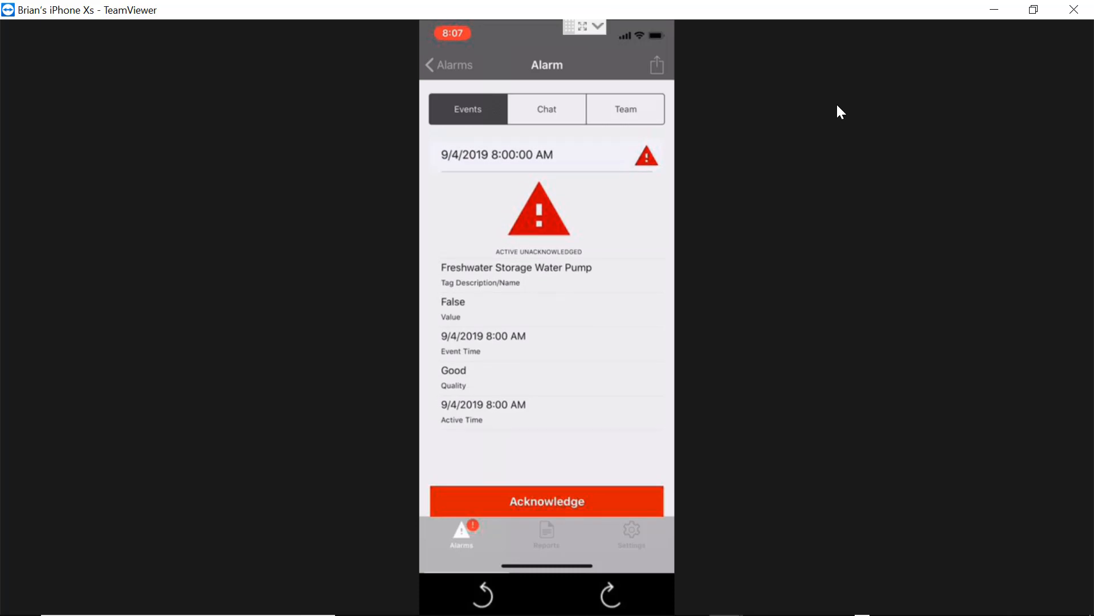
pyautogui.scroll(3)
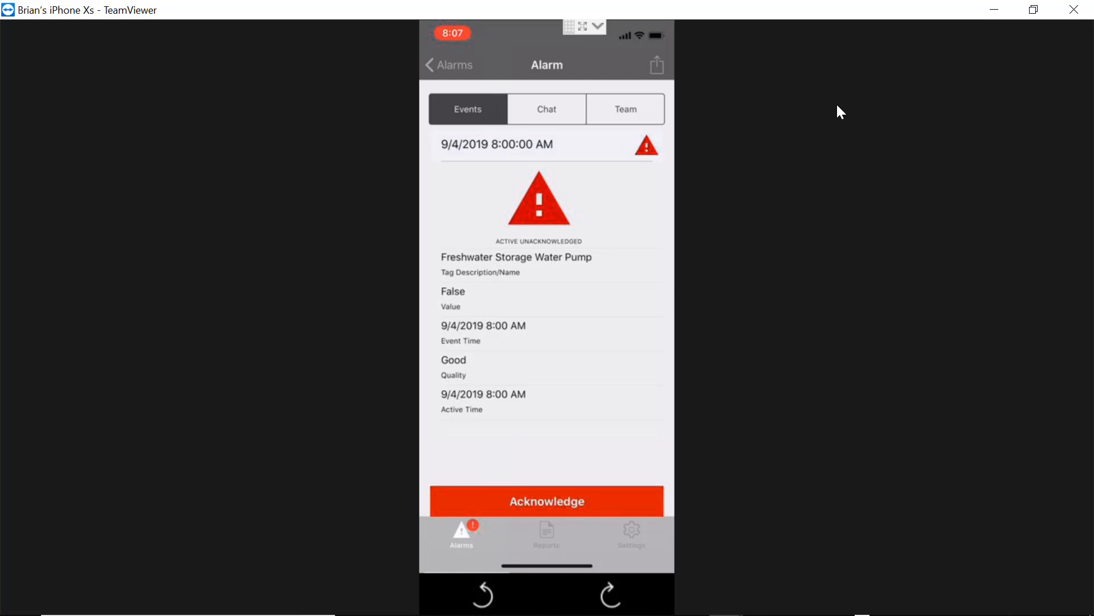
pyautogui.click(630, 534)
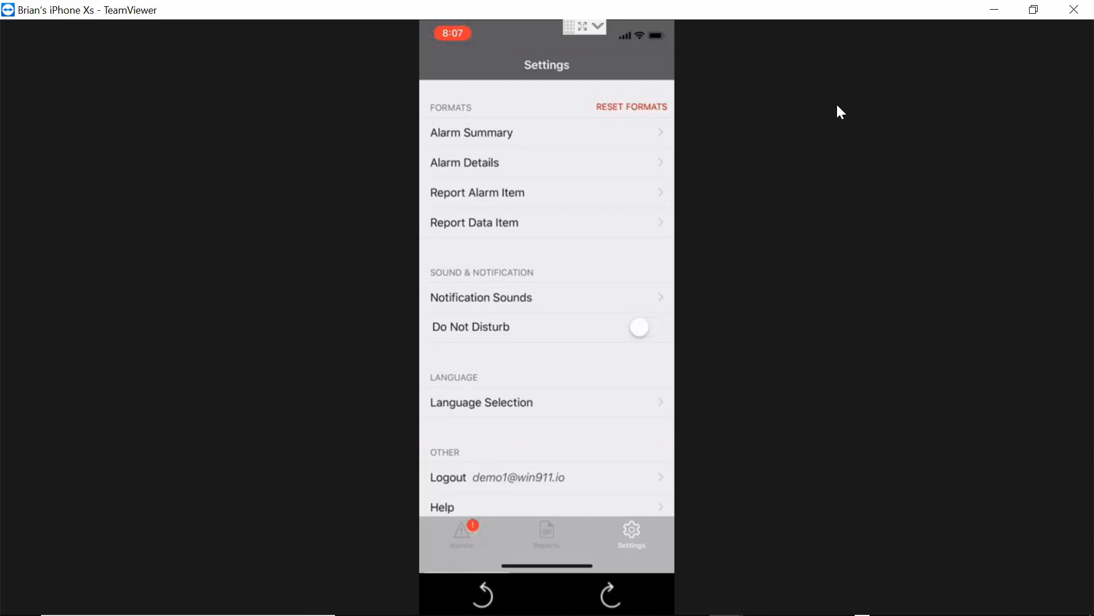
# Add Category and Condition Description to the alarm details format and return to the water pump alarm
pyautogui.click(464, 162)
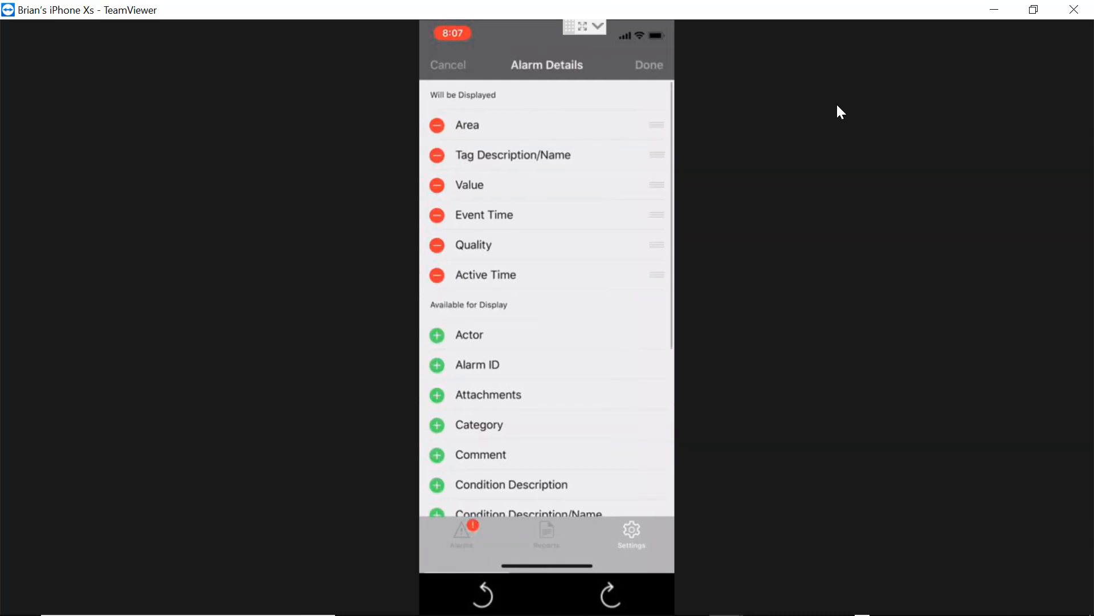
pyautogui.scroll(-3)
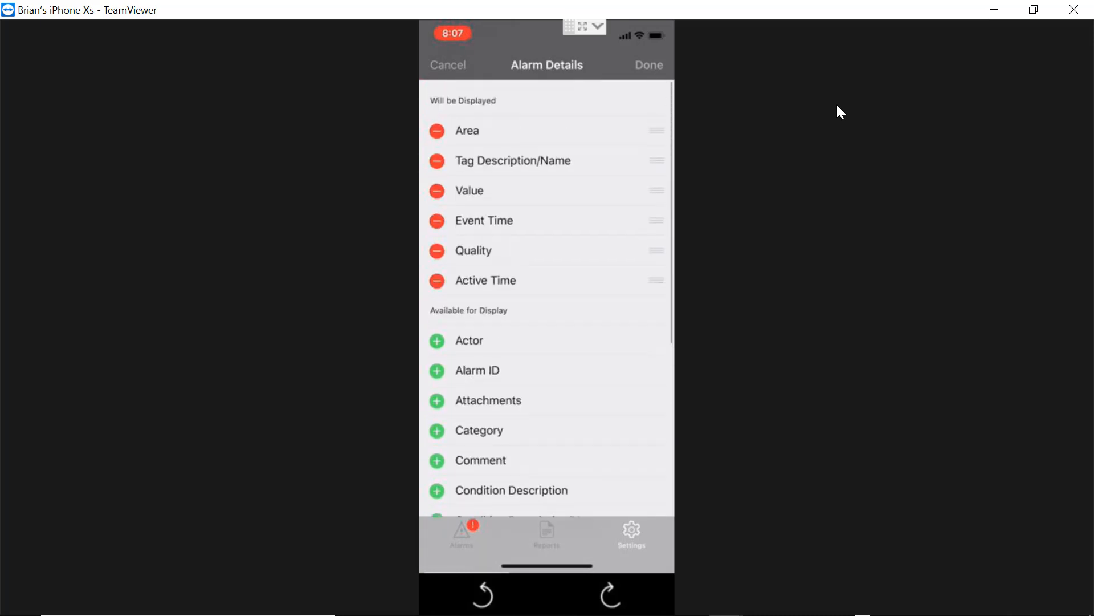
pyautogui.scroll(3)
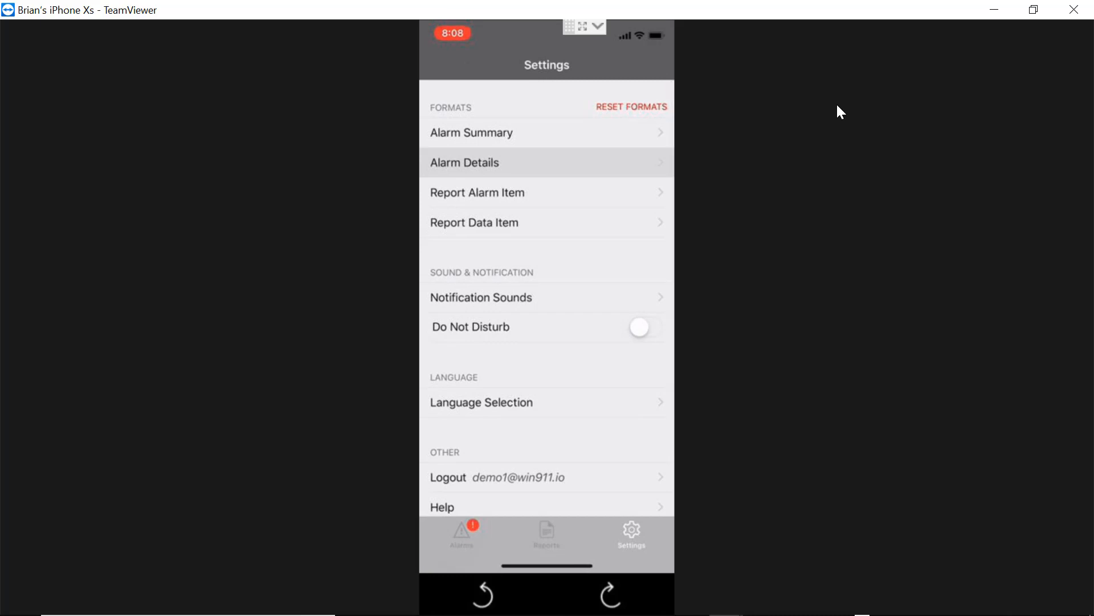
pyautogui.click(461, 534)
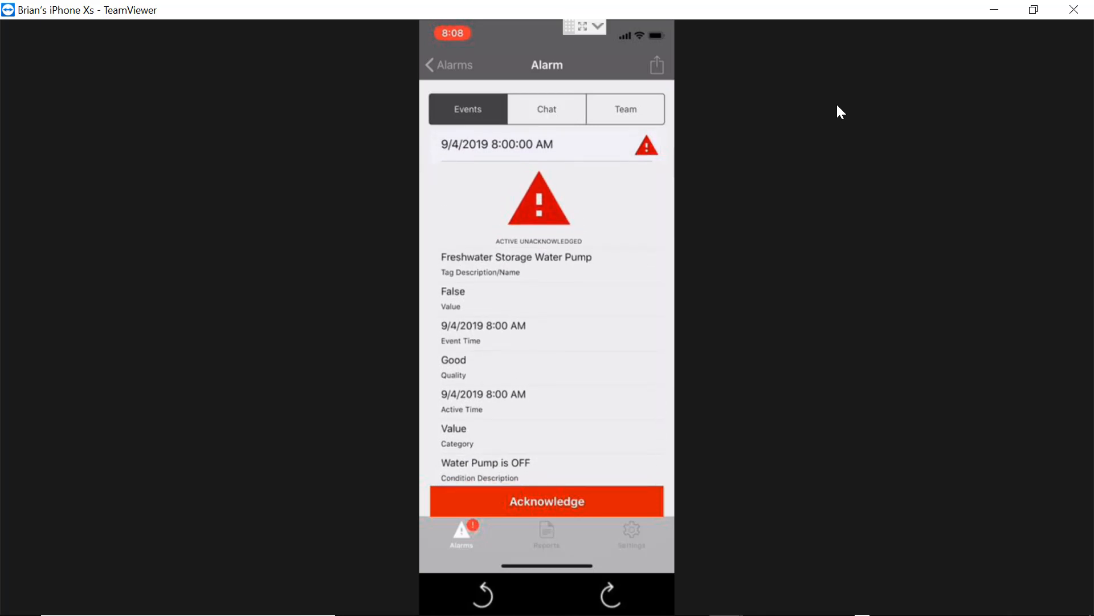
# Send "I got this" in the water pump alarm's chat conversation
pyautogui.click(546, 110)
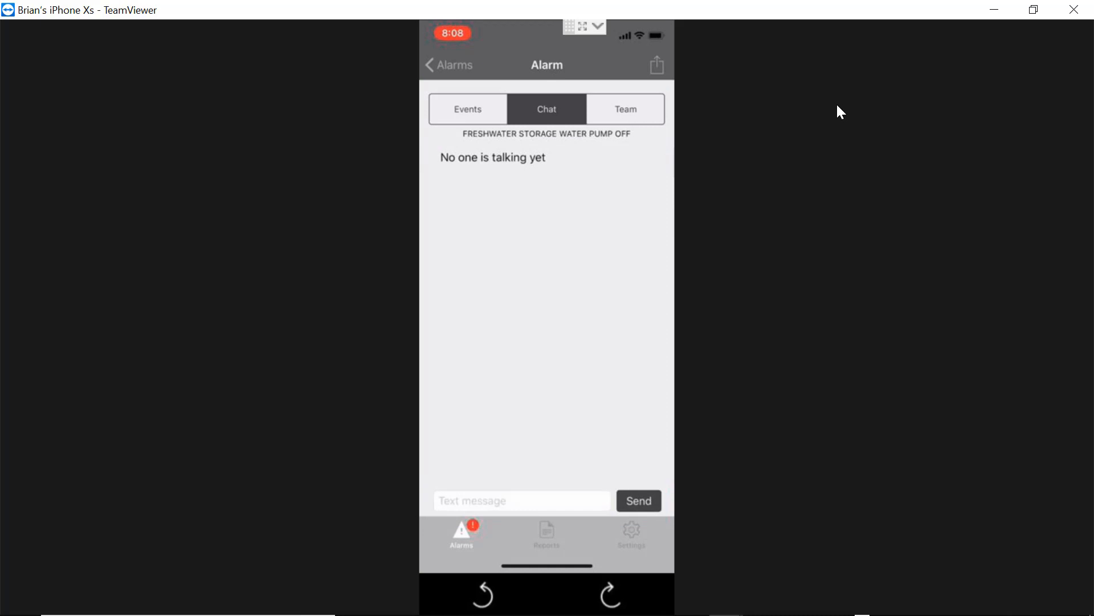
pyautogui.click(520, 501)
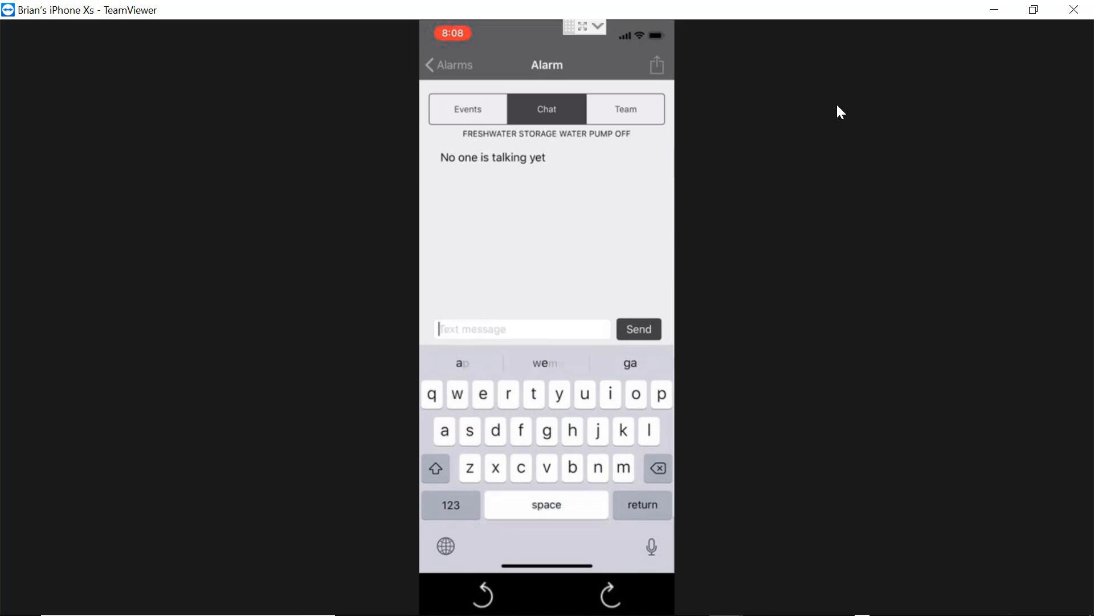
pyautogui.click(638, 328)
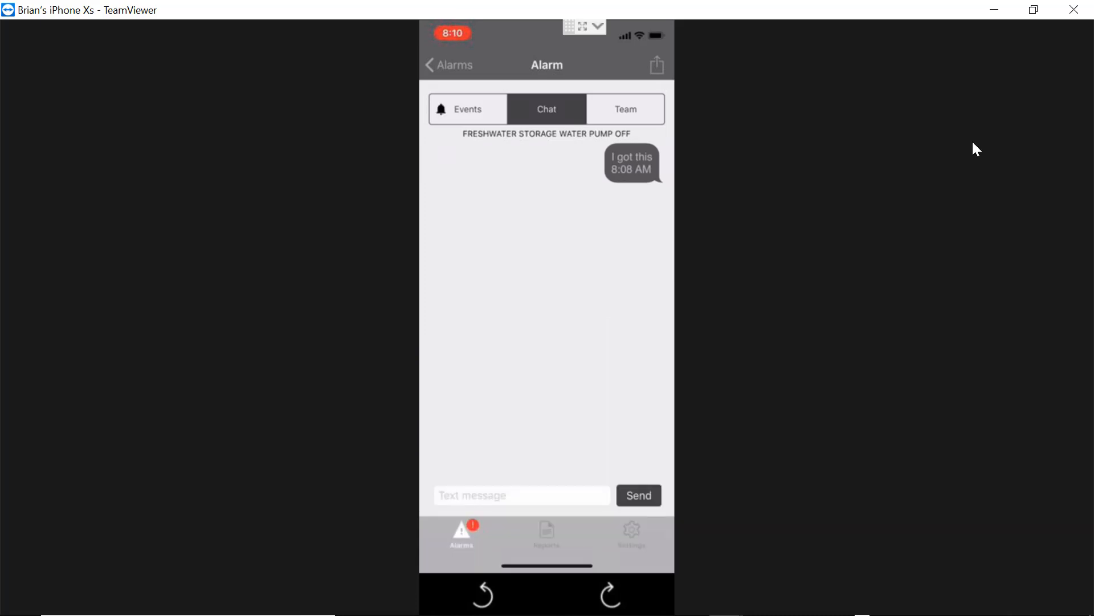
# View the alarm's team roster showing only Demo User 01 has seen it, then go to Settings
pyautogui.click(625, 109)
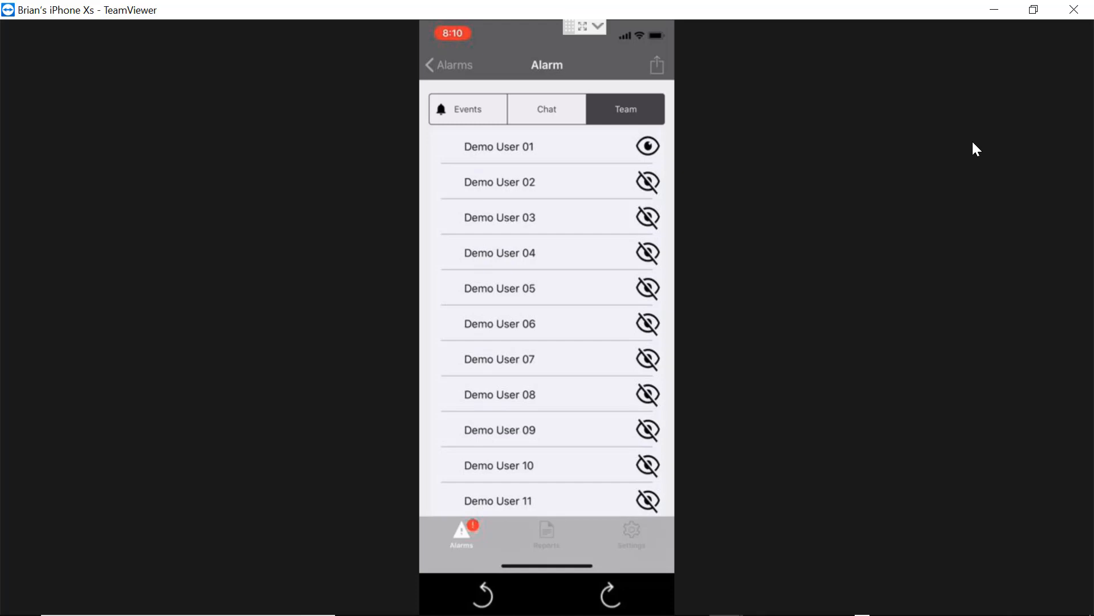
pyautogui.click(498, 147)
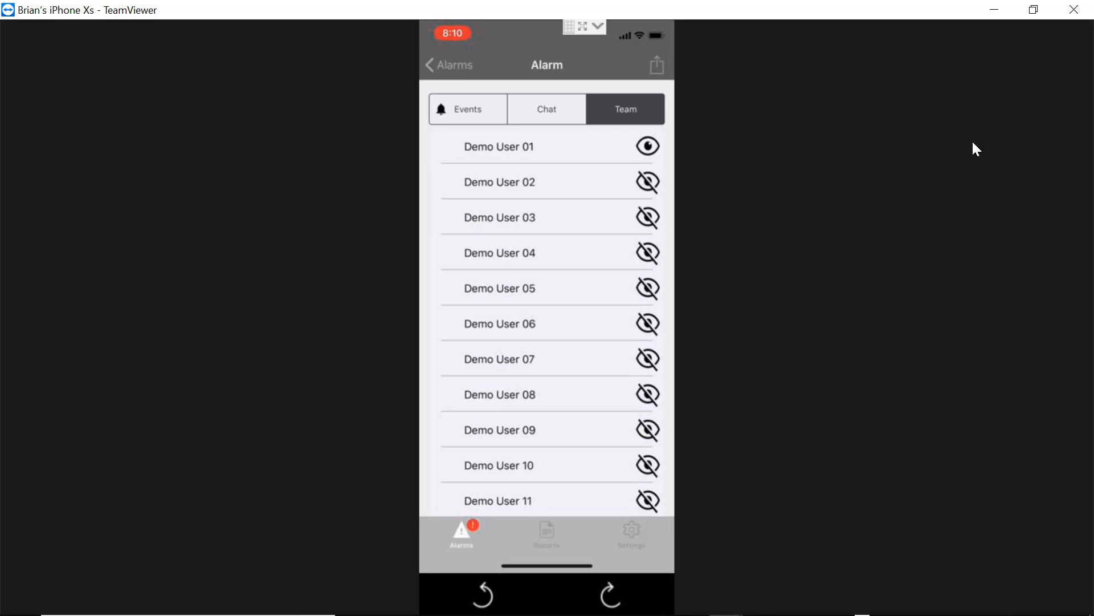
pyautogui.click(630, 534)
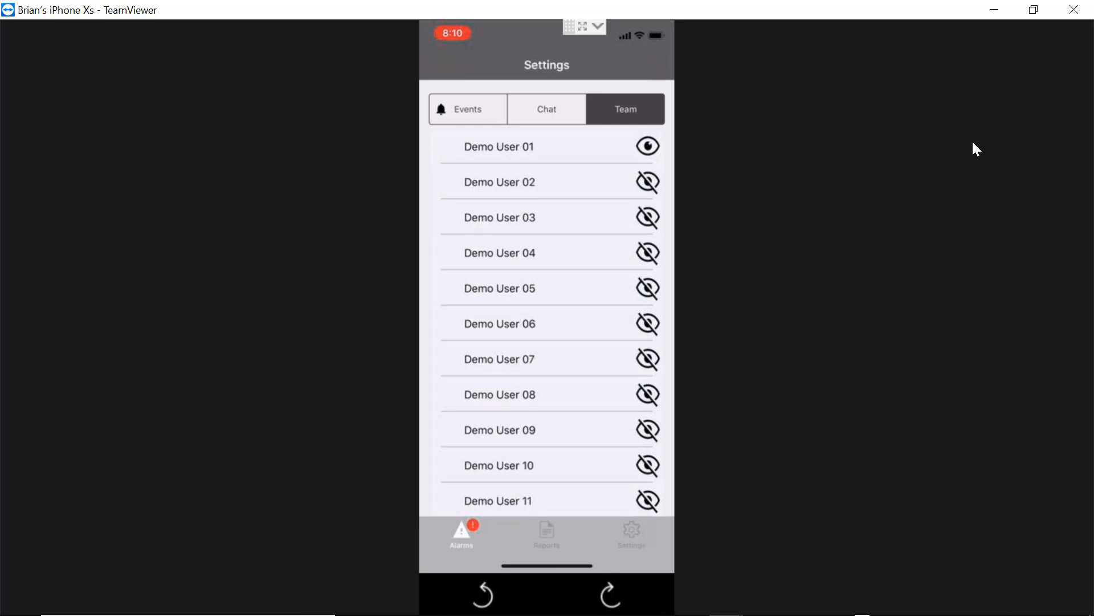
# Switch on Do Not Disturb until 9/16/2019 8:12 AM
pyautogui.click(631, 533)
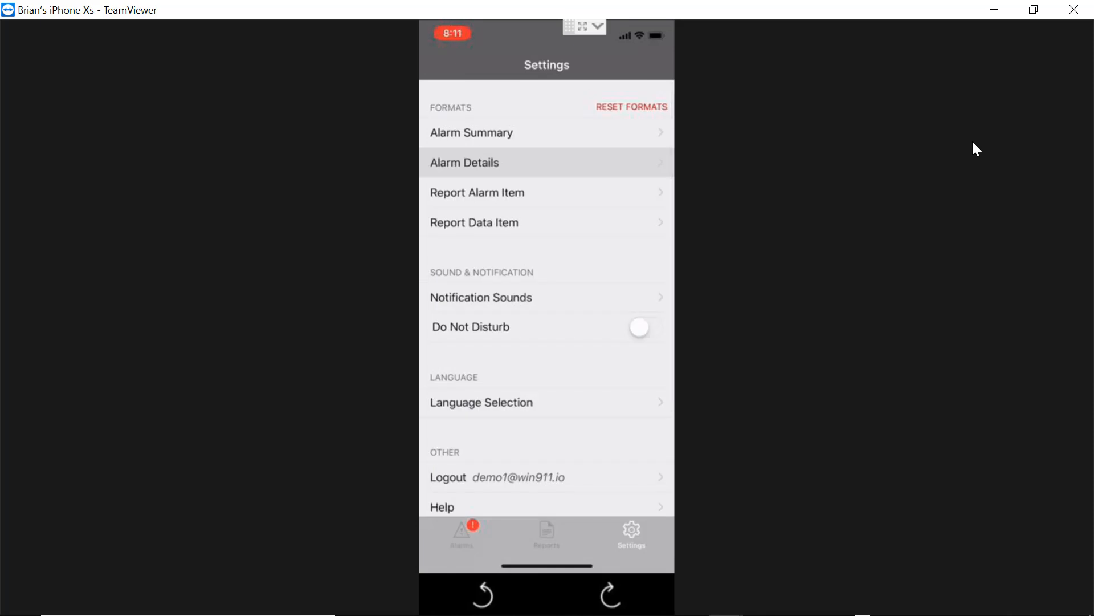
pyautogui.click(639, 327)
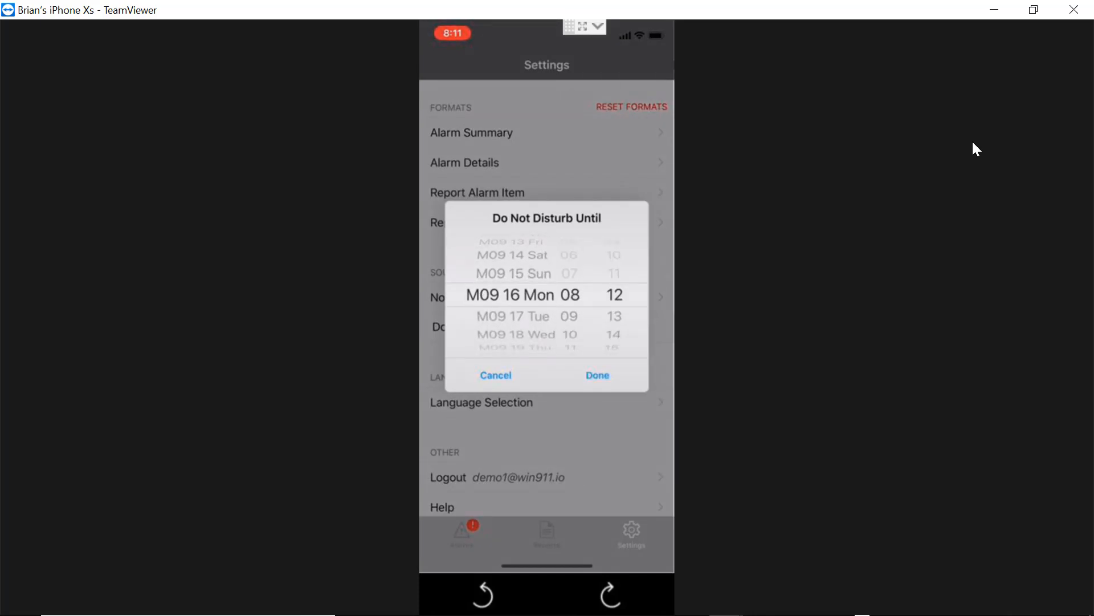
pyautogui.click(597, 375)
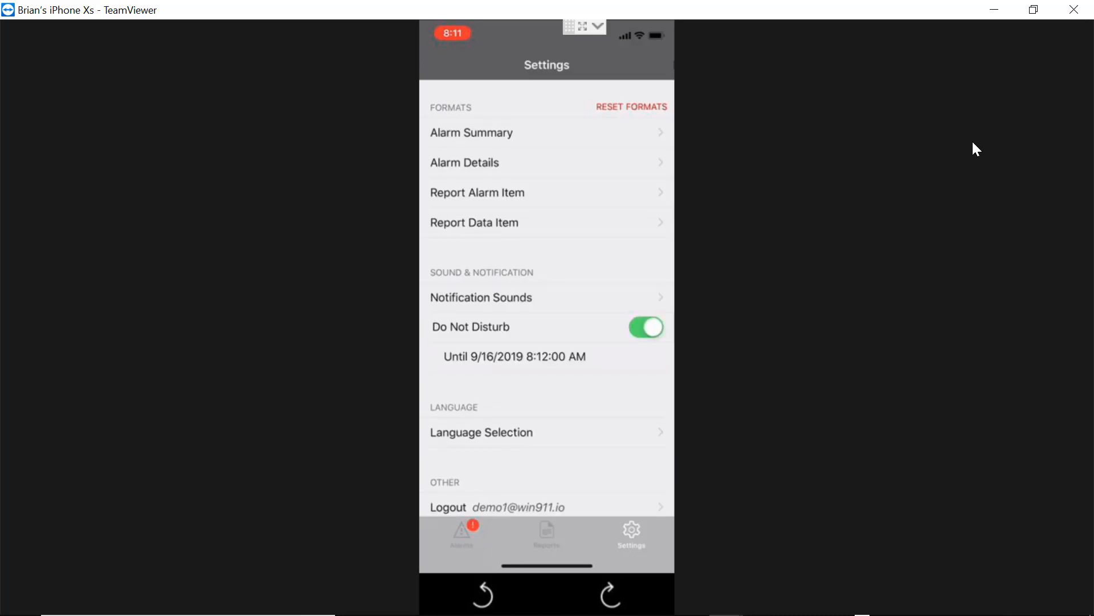
# Return to the alarm's team list where Demo User 01 shows a muted bell
pyautogui.click(460, 534)
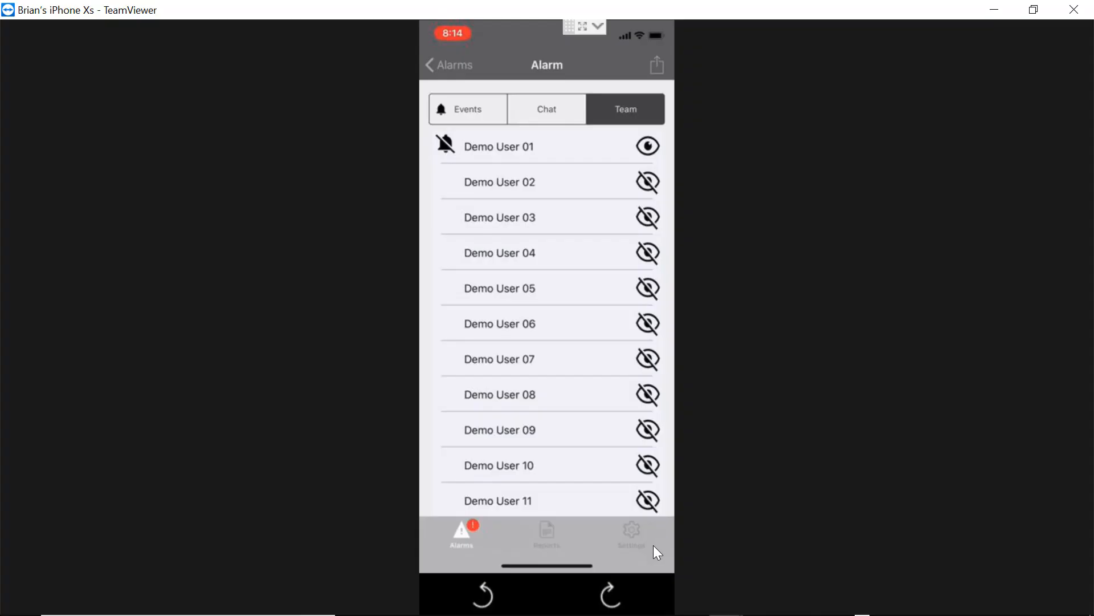
pyautogui.moveTo(646, 549)
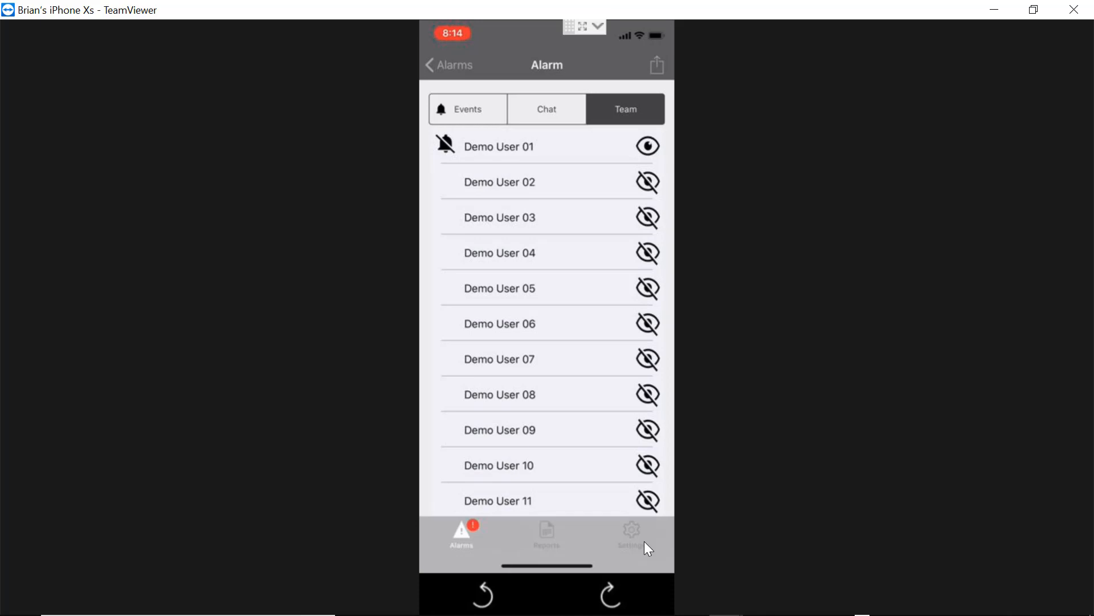
# Set the alarm alert notification sound to Smoke instead of Siren
pyautogui.click(630, 534)
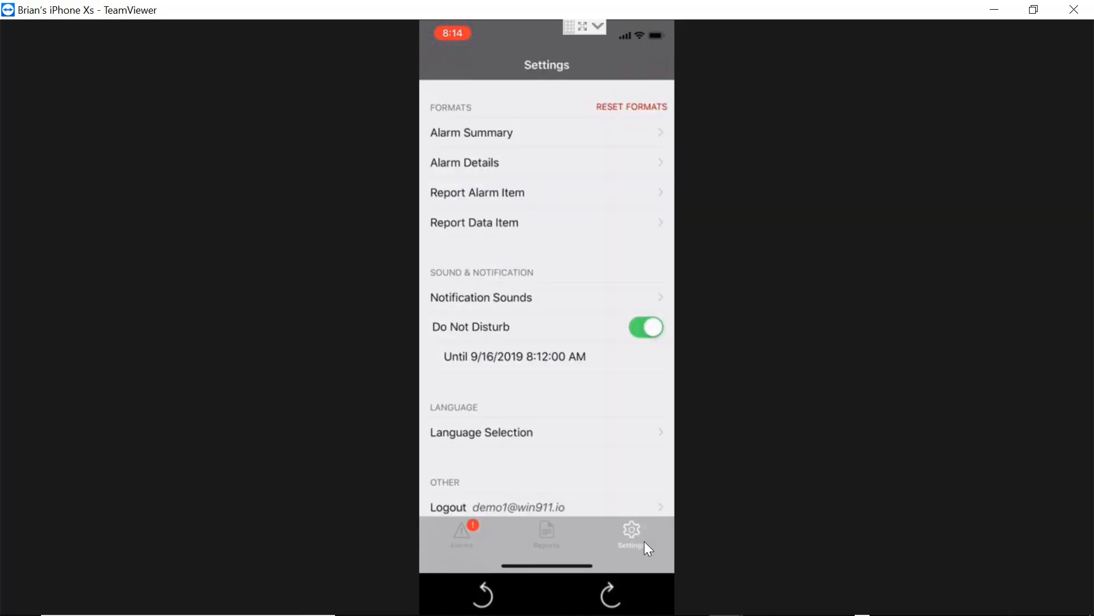
pyautogui.click(480, 296)
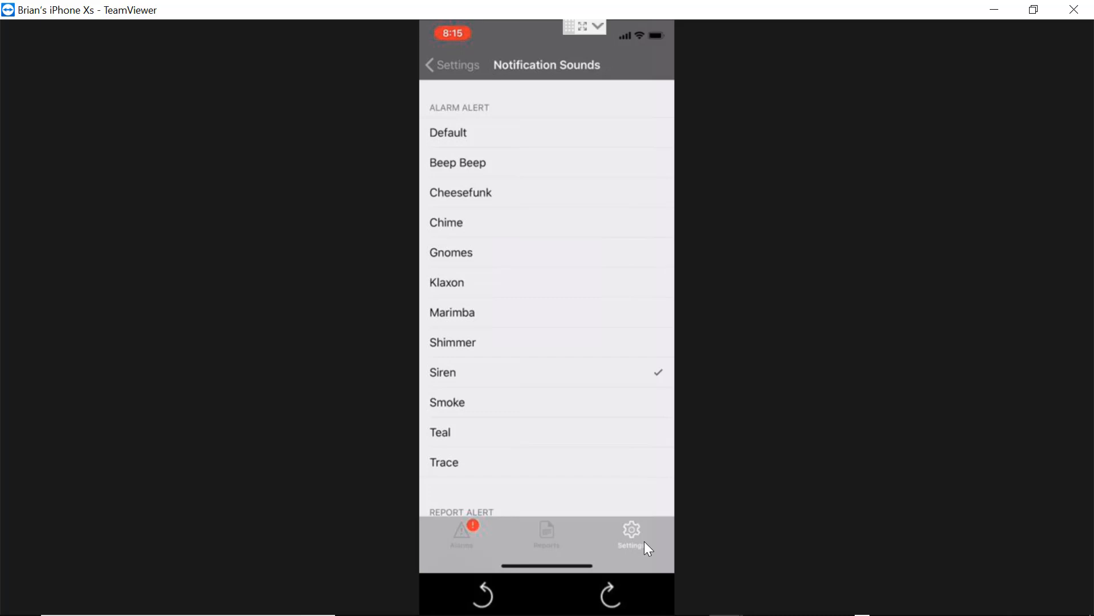
pyautogui.click(447, 402)
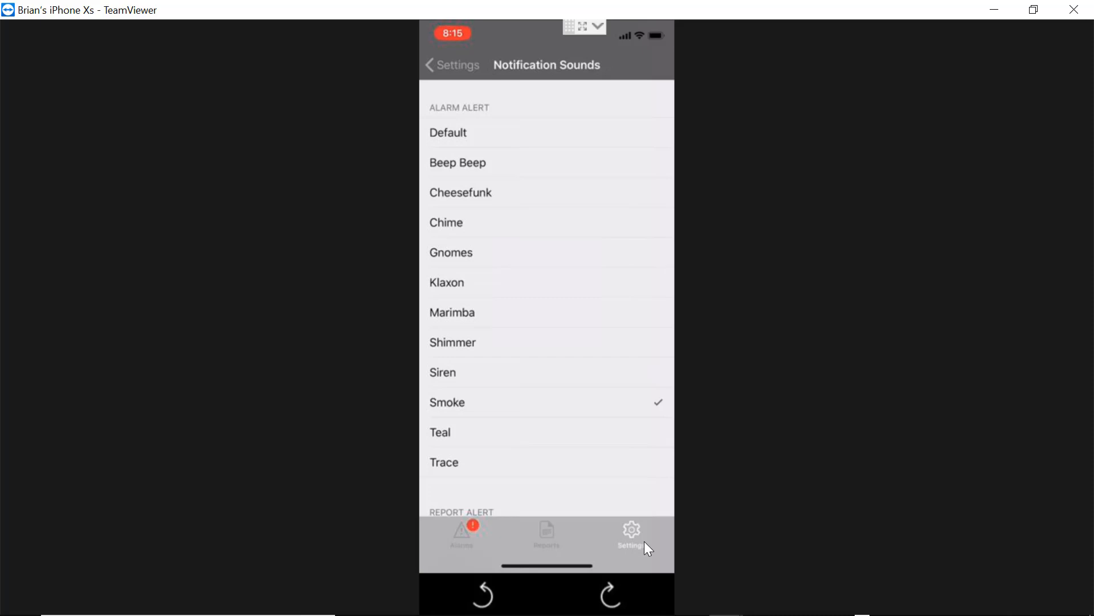